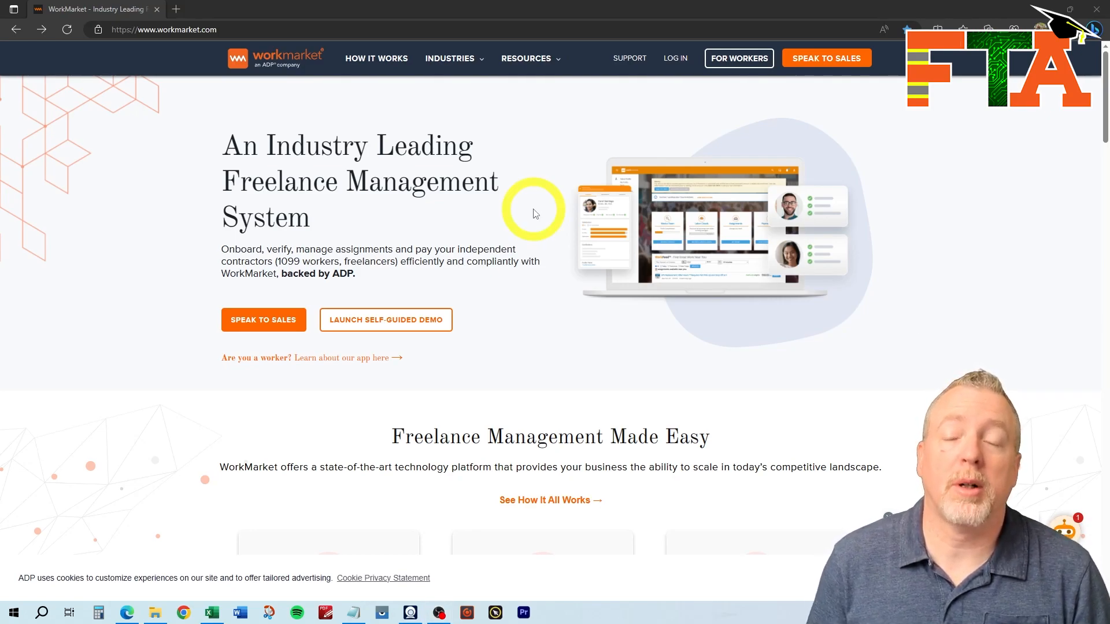
{"action": "mouse_move", "coordinate": [733, 76]}
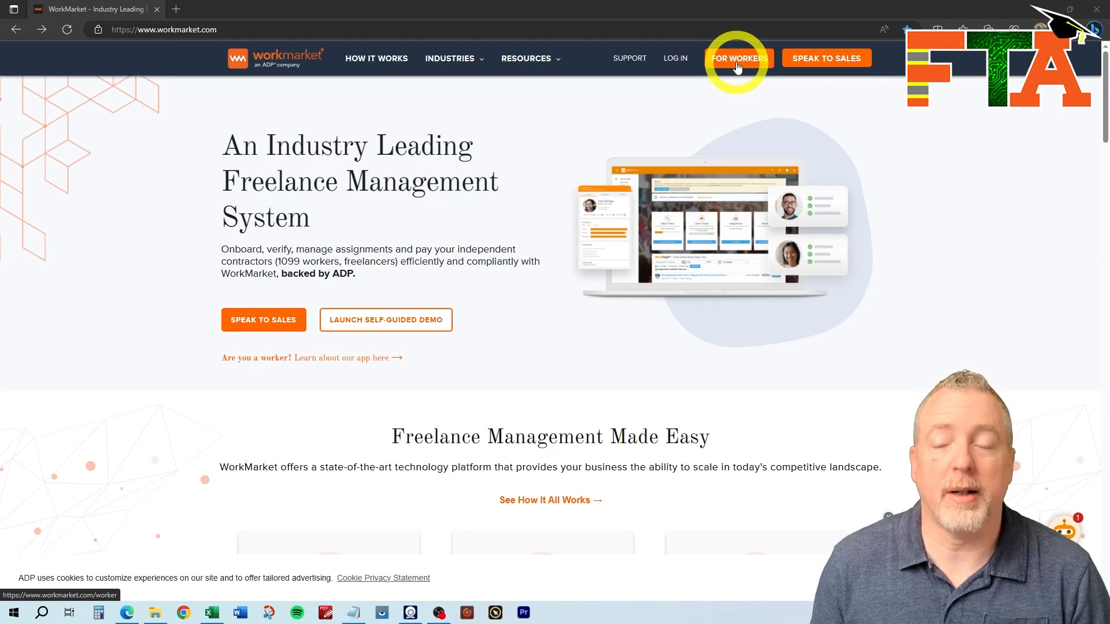
Start a worker sign-up in the browser and submit the completed account form.
{"action": "left_click", "coordinate": [739, 57]}
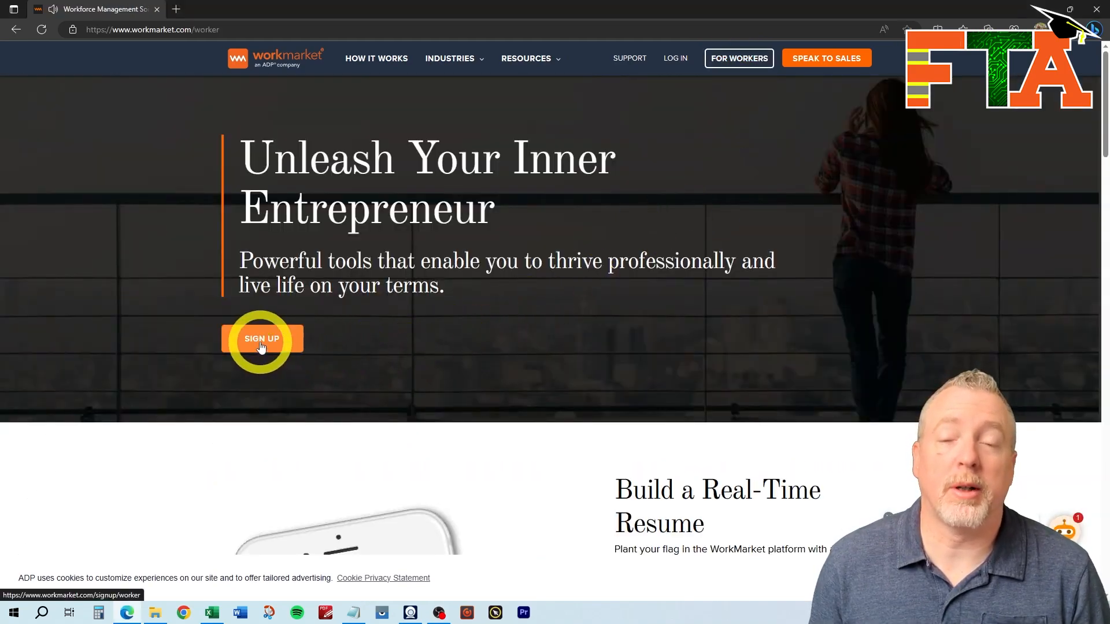
{"action": "left_click", "coordinate": [261, 339]}
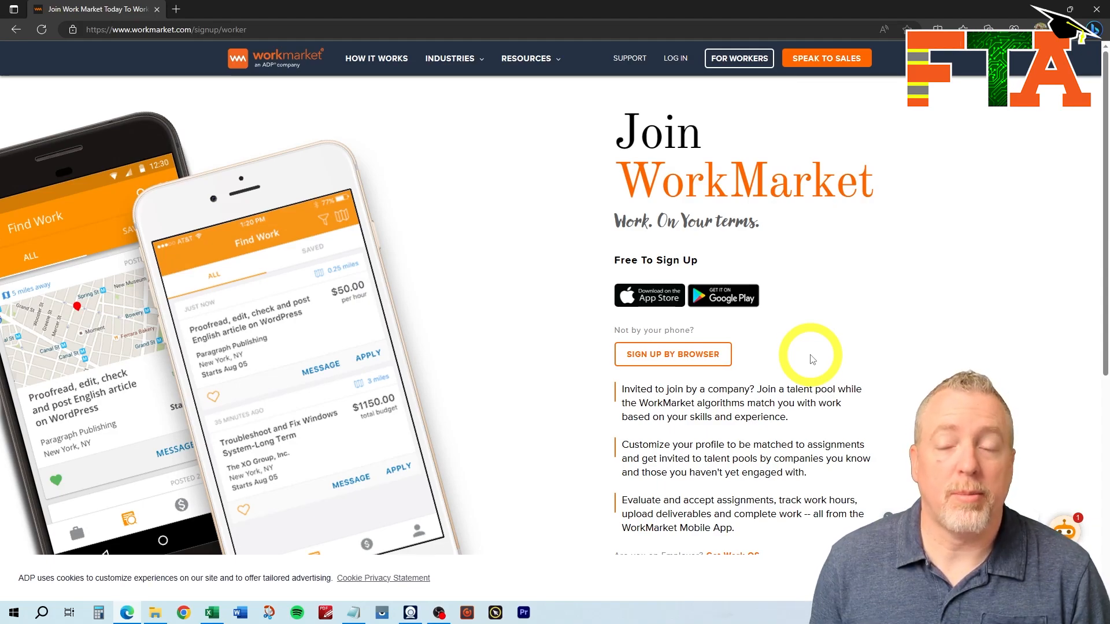
{"action": "left_click", "coordinate": [672, 354]}
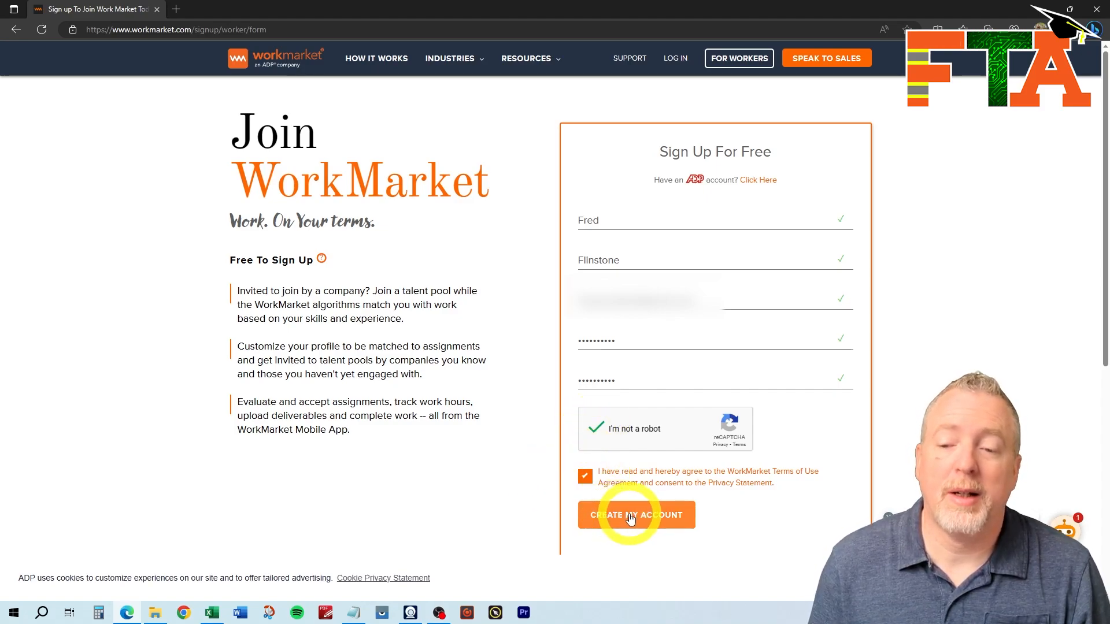
{"action": "left_click", "coordinate": [635, 514]}
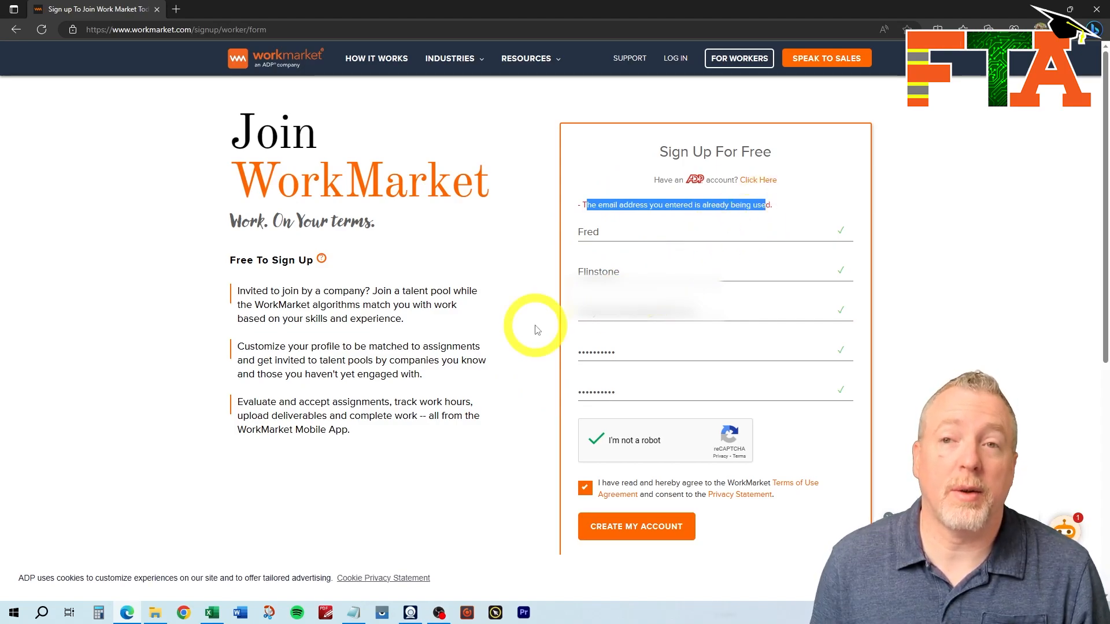
{"action": "left_click", "coordinate": [635, 526]}
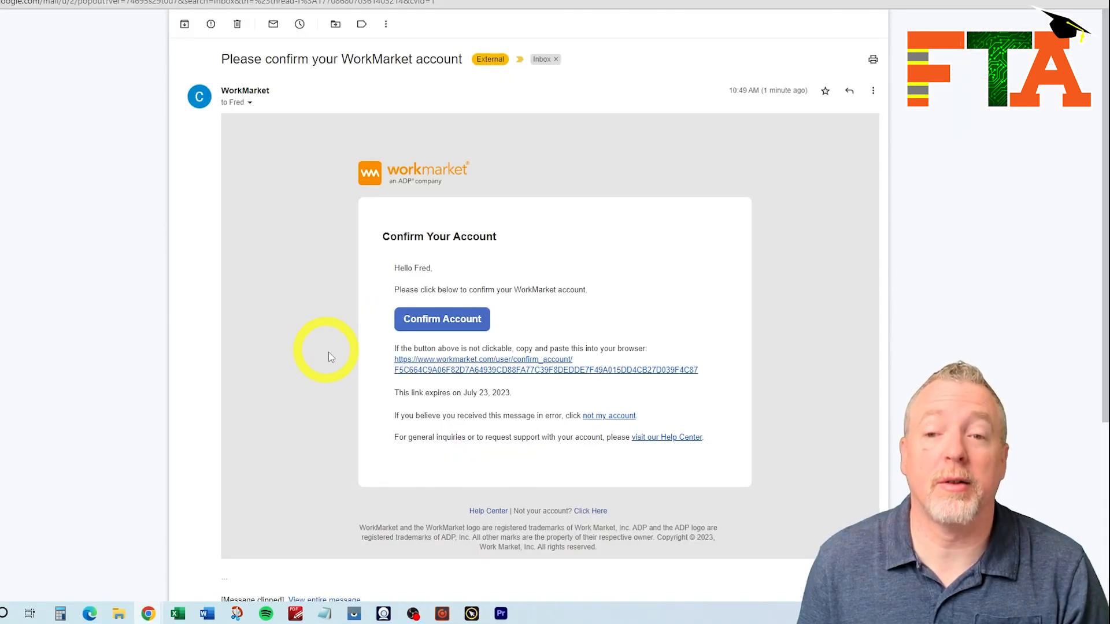
Confirm the account from the 'Please confirm your WorkMarket account' email.
{"action": "left_click", "coordinate": [442, 319]}
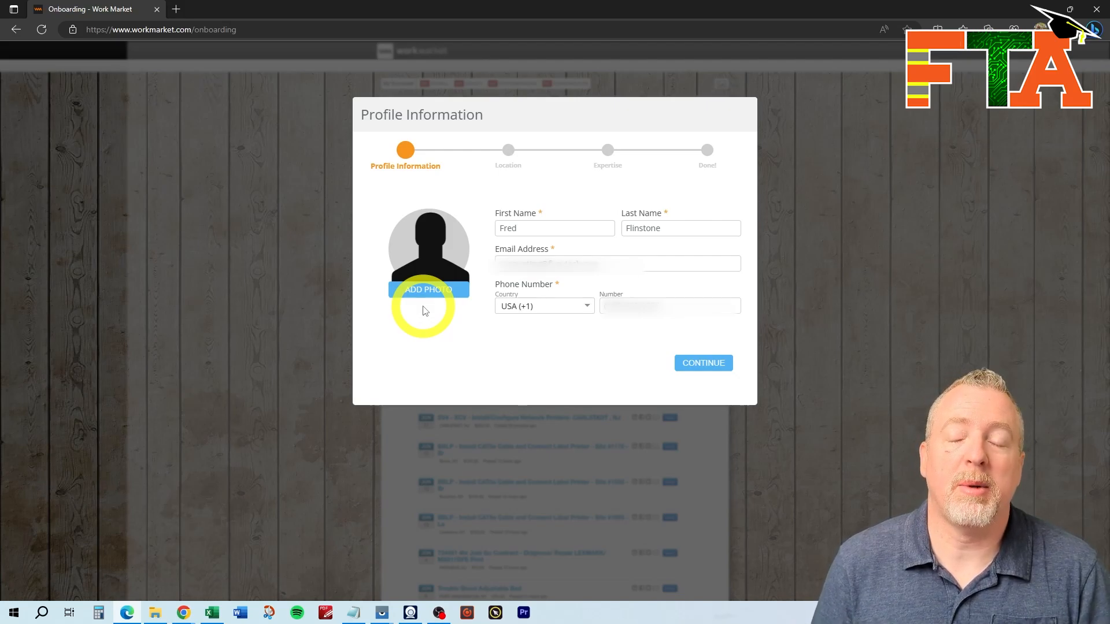
Add a profile photo cropped to frame the head and shoulders, and save it.
{"action": "left_click", "coordinate": [428, 290]}
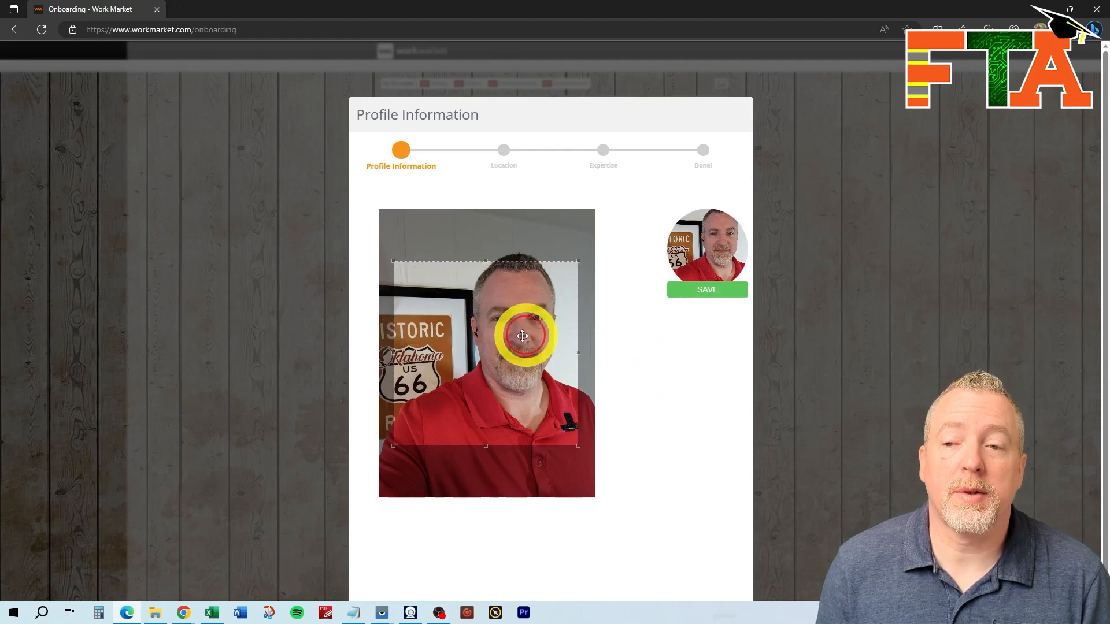
{"action": "left_click_drag", "start_coordinate": [524, 336], "coordinate": [413, 422]}
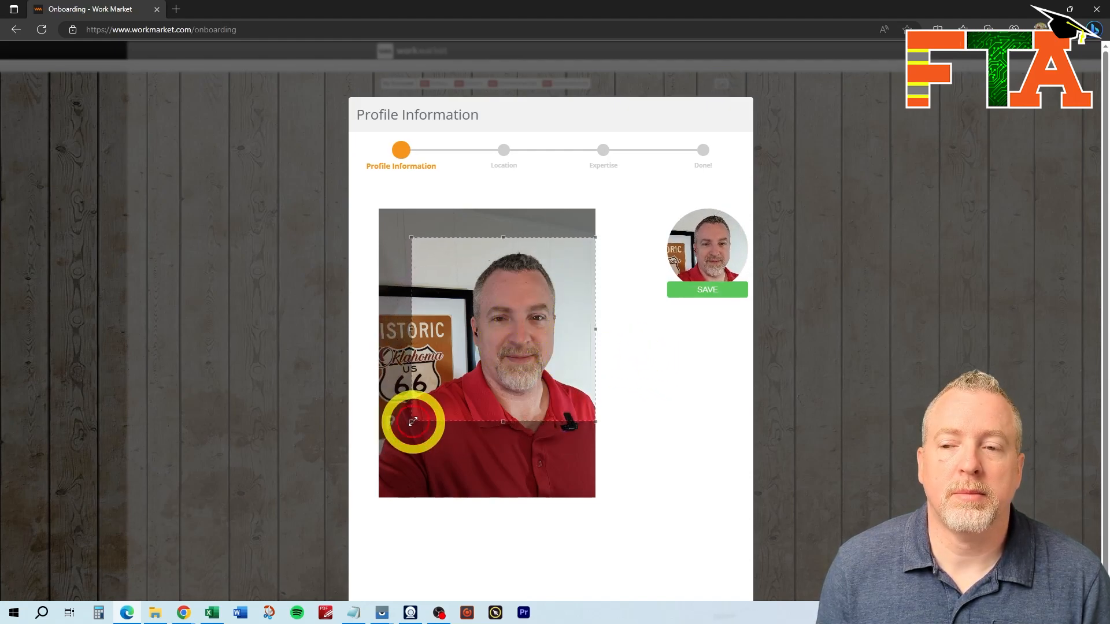
{"action": "left_click_drag", "start_coordinate": [413, 422], "coordinate": [520, 367]}
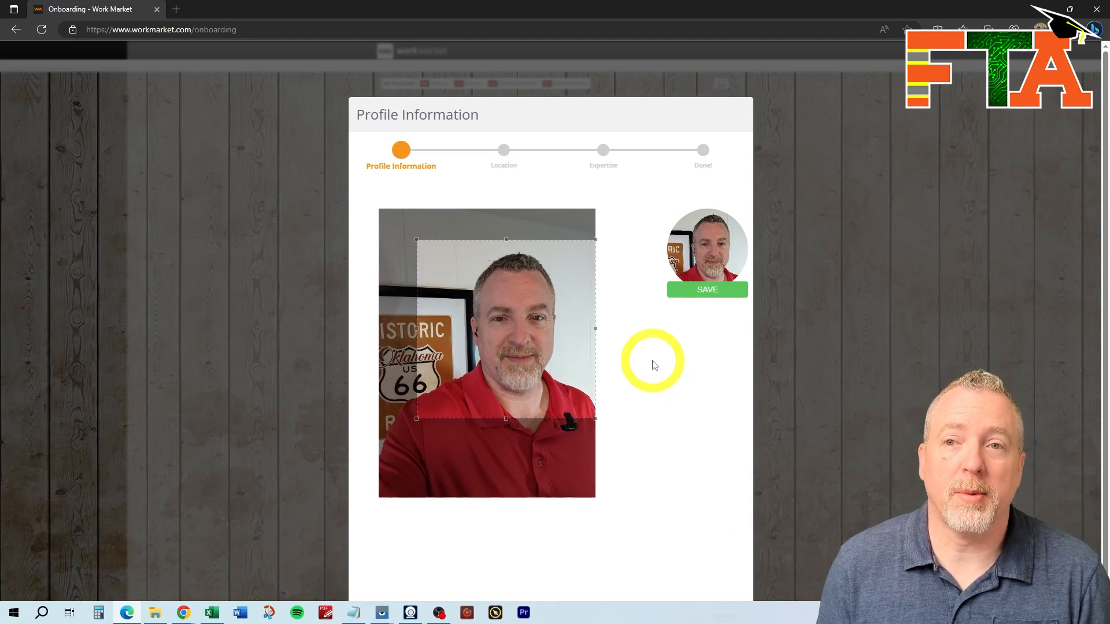
{"action": "left_click", "coordinate": [706, 289]}
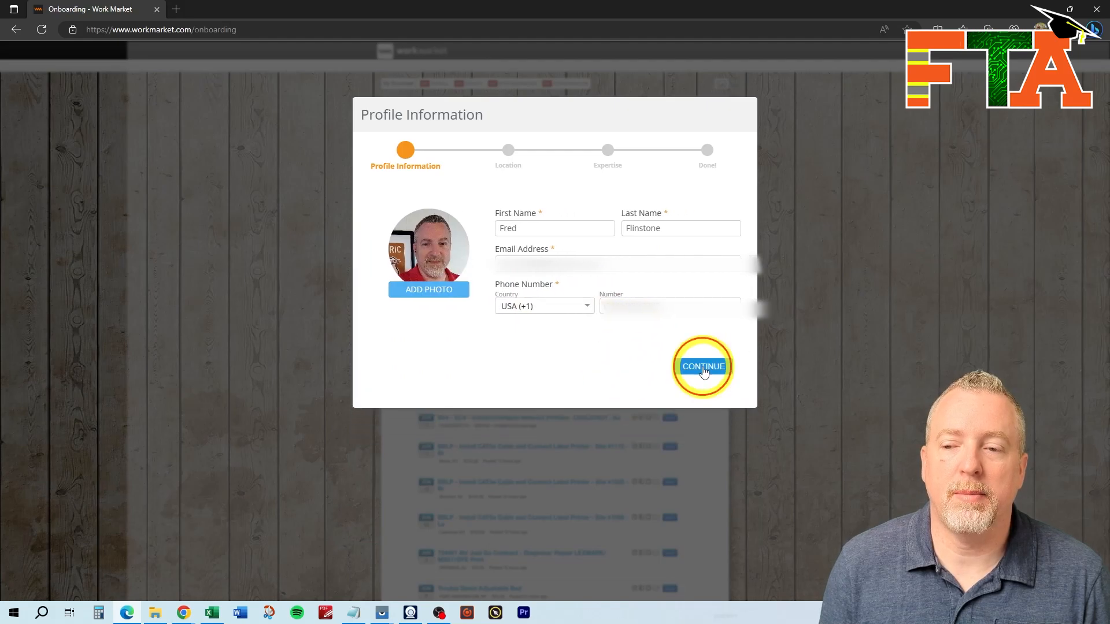
{"action": "left_click", "coordinate": [703, 366]}
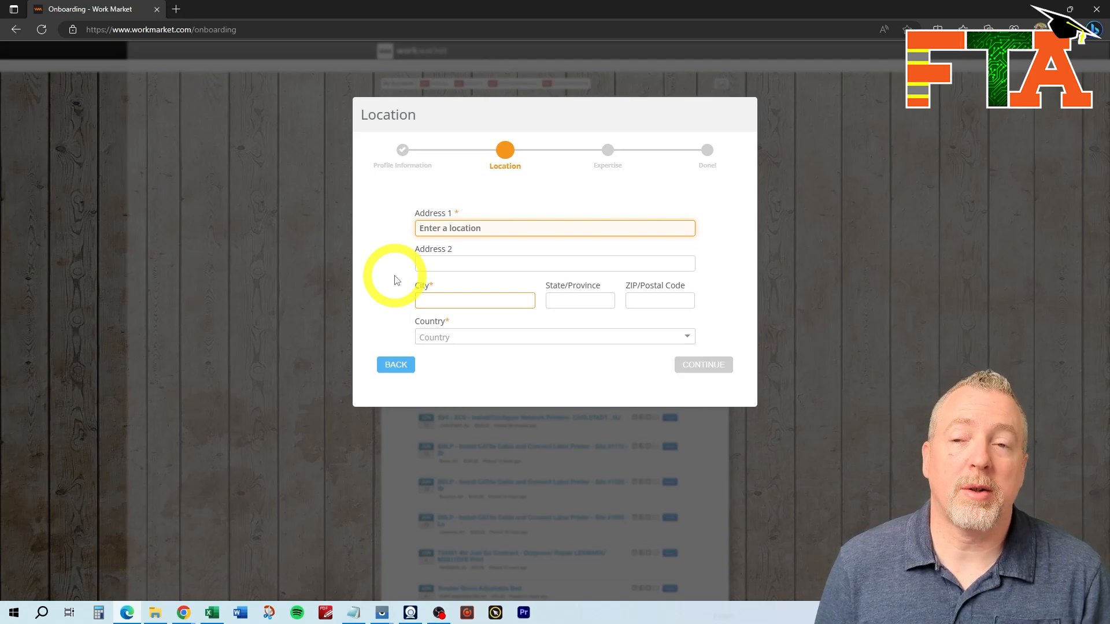
{"action": "left_click", "coordinate": [555, 228]}
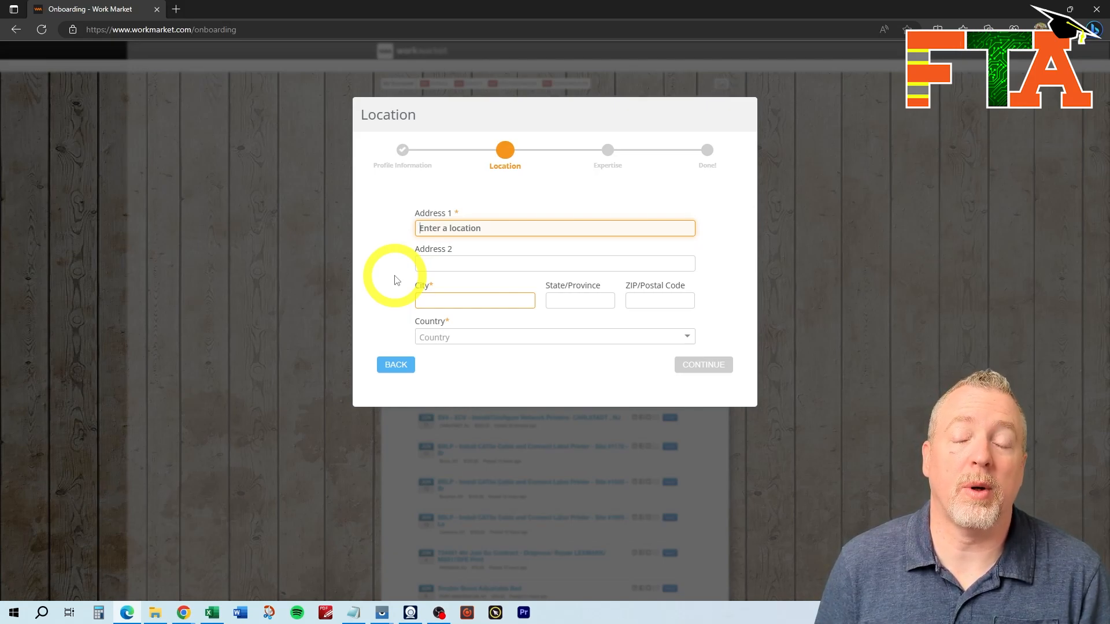
{"action": "type", "text": "1234 main street"}
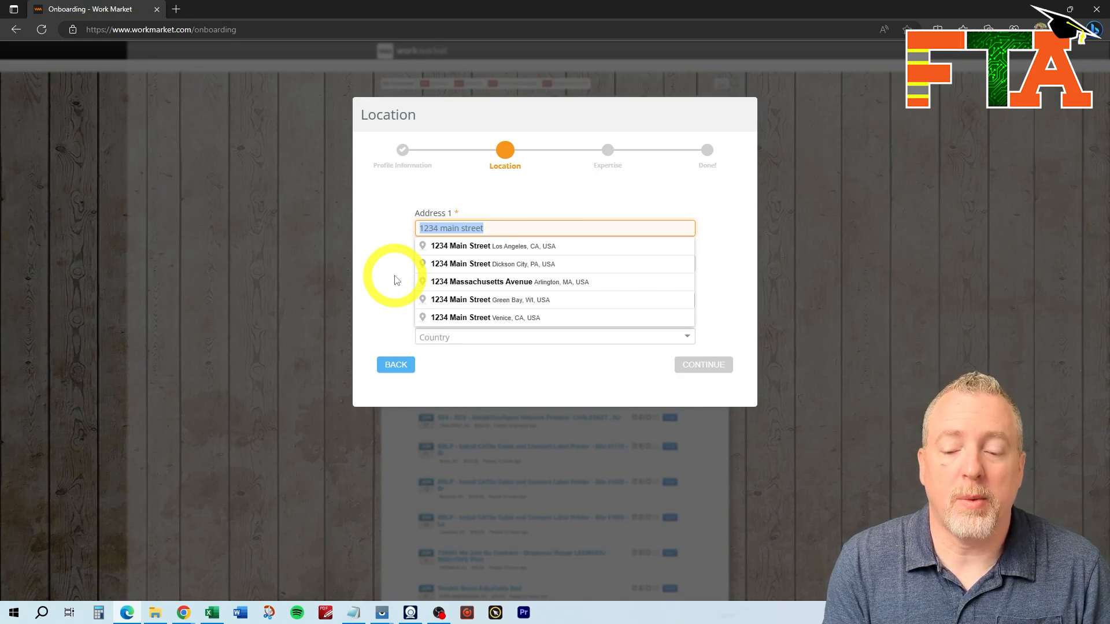
{"action": "type", "text": "4818 e. 11th st"}
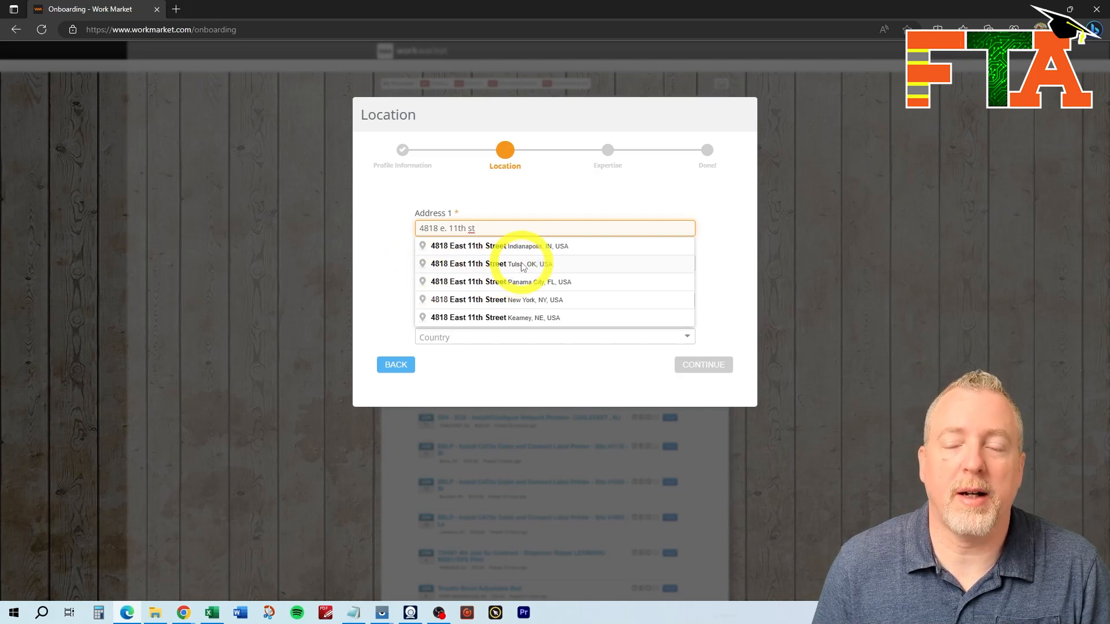
{"action": "left_click", "coordinate": [489, 264]}
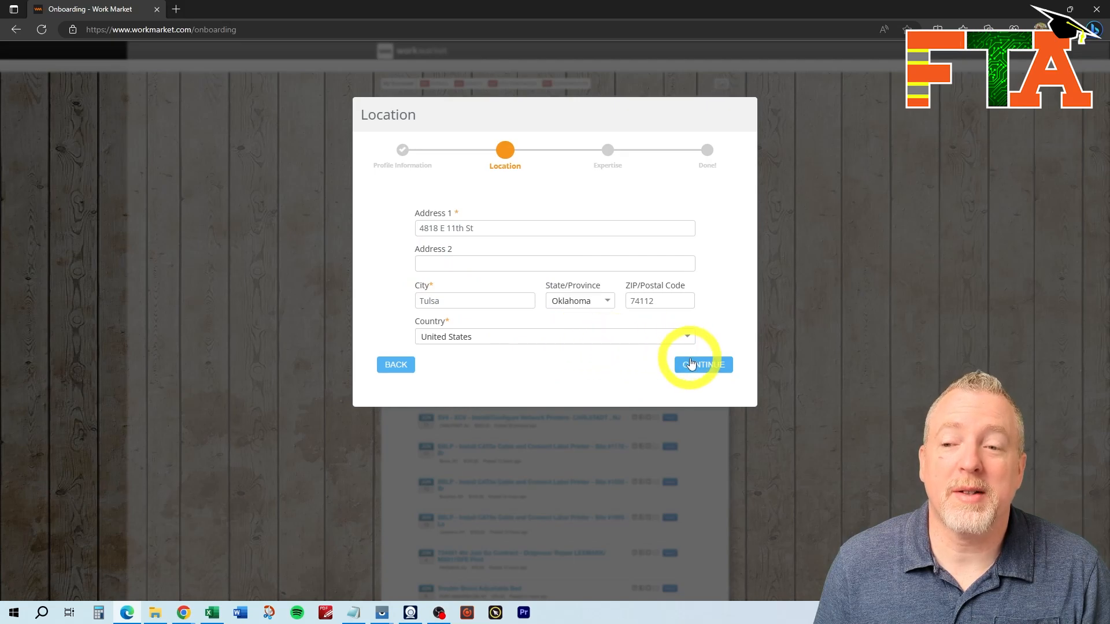
Continue from Location to the Expertise step and try the Industry and job title fields.
{"action": "left_click", "coordinate": [701, 363]}
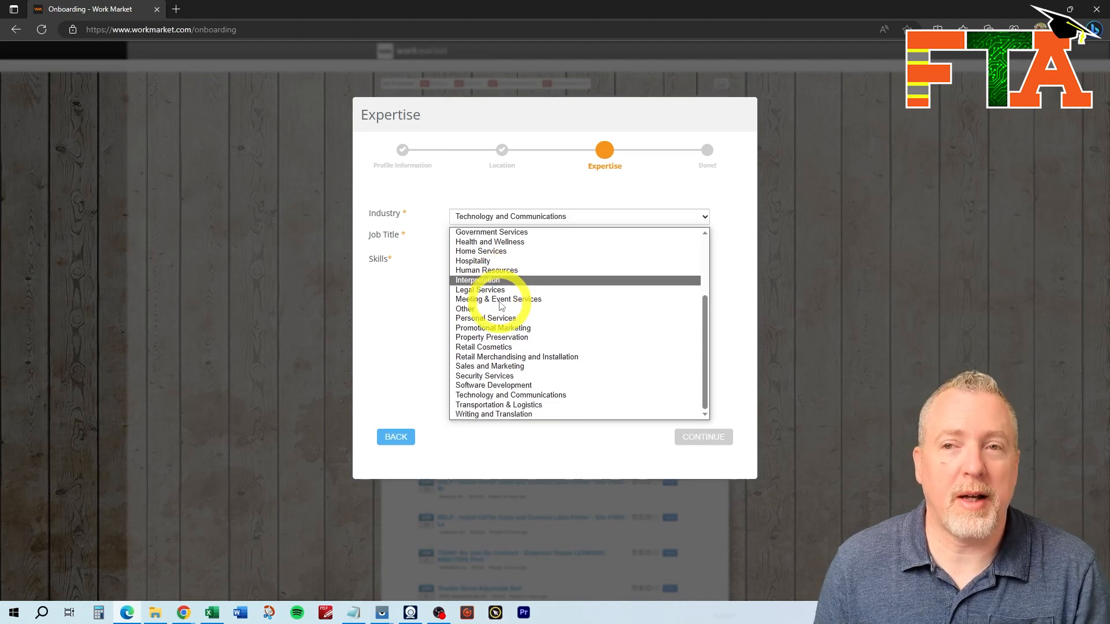
{"action": "mouse_move", "coordinate": [510, 395]}
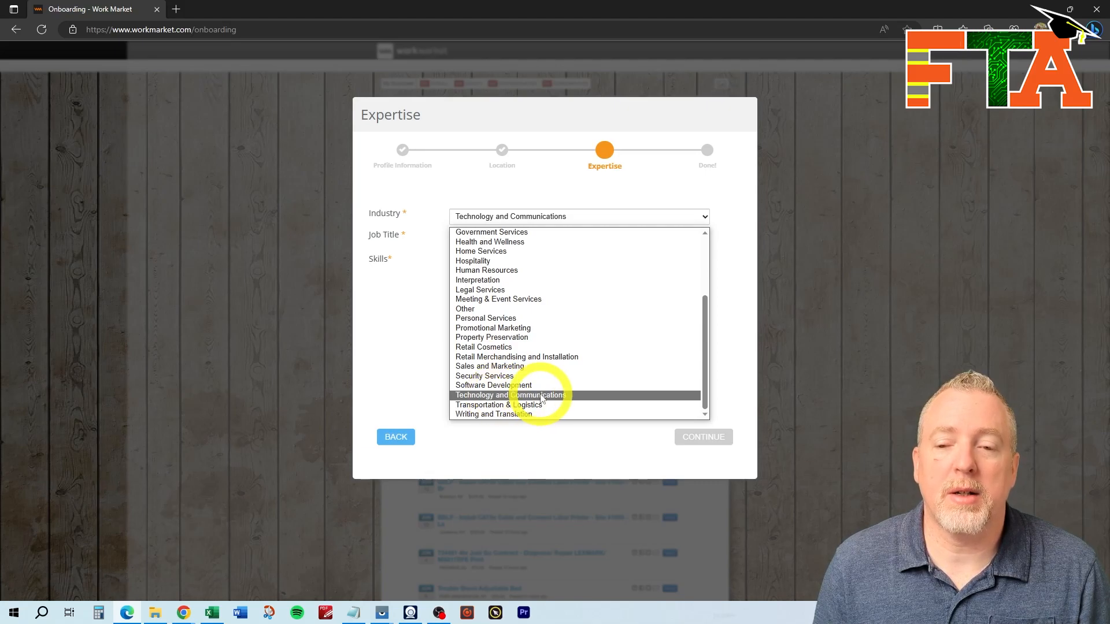
{"action": "left_click", "coordinate": [516, 395]}
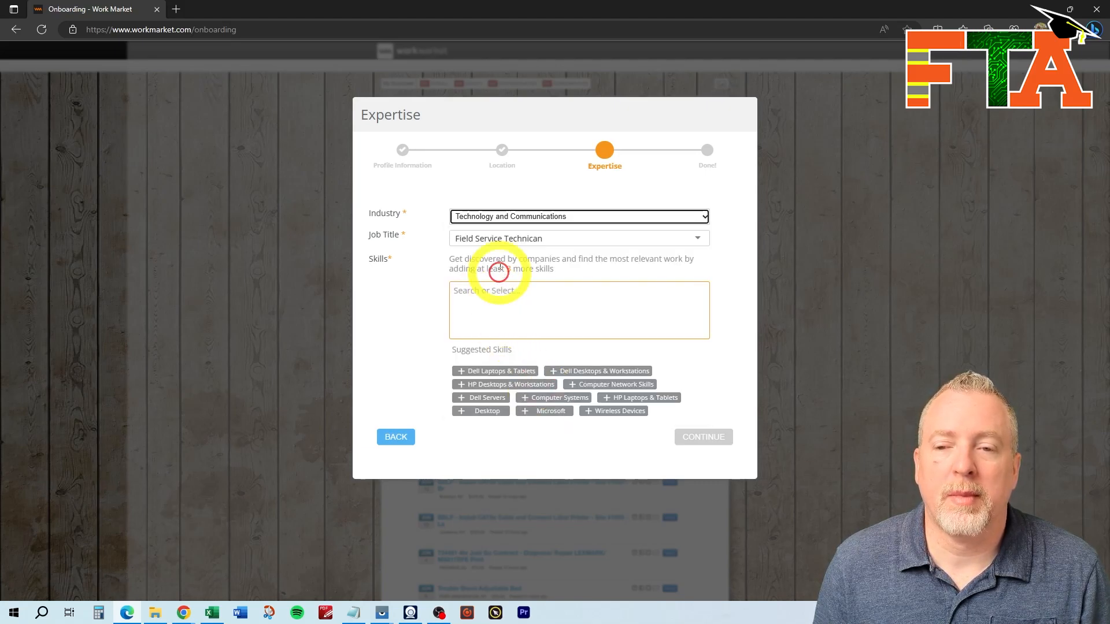
{"action": "left_click", "coordinate": [577, 238]}
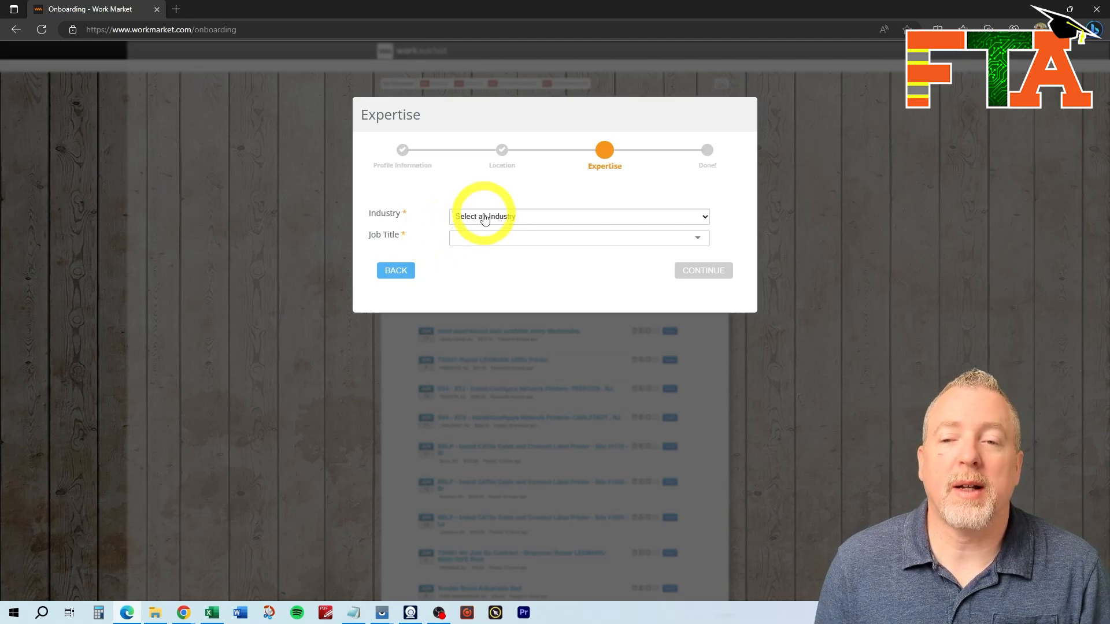
Choose Technology and Communications, Field Service Technician, and add skills like Structured Cable.
{"action": "left_click", "coordinate": [577, 217]}
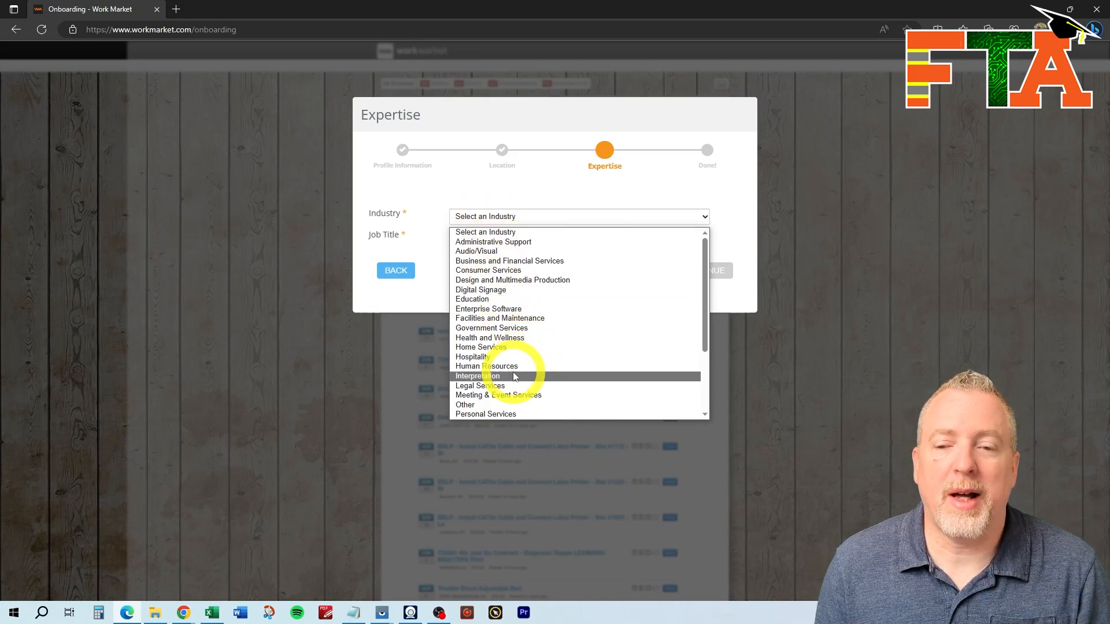
{"action": "scroll", "scroll_direction": "down", "scroll_amount": 3}
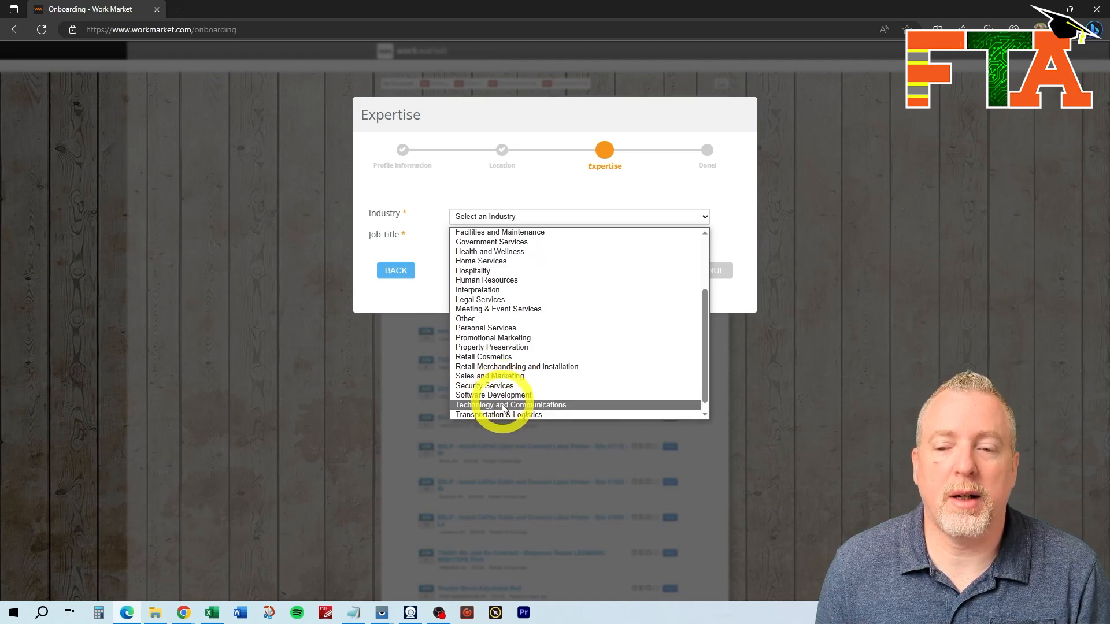
{"action": "left_click", "coordinate": [510, 404]}
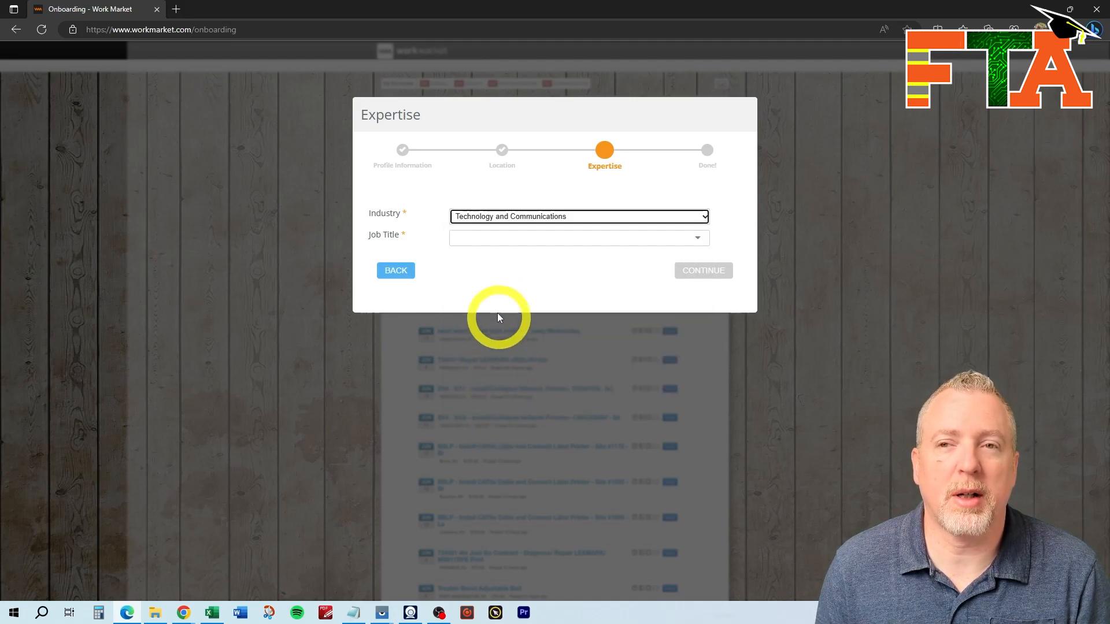
{"action": "left_click", "coordinate": [578, 238]}
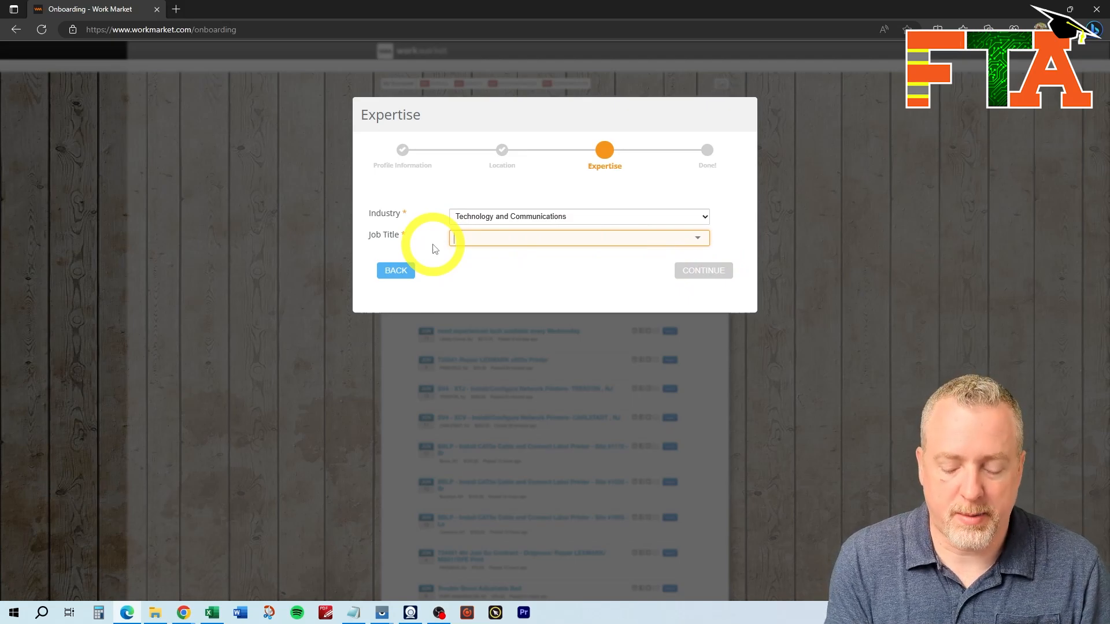
{"action": "type", "text": "Field"}
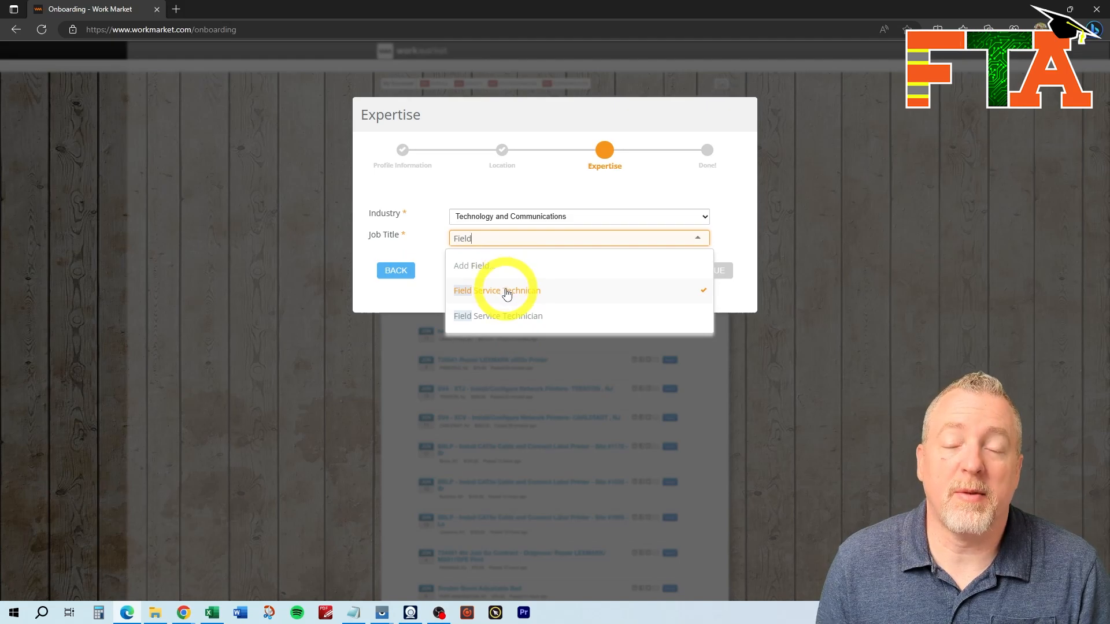
{"action": "left_click", "coordinate": [497, 290]}
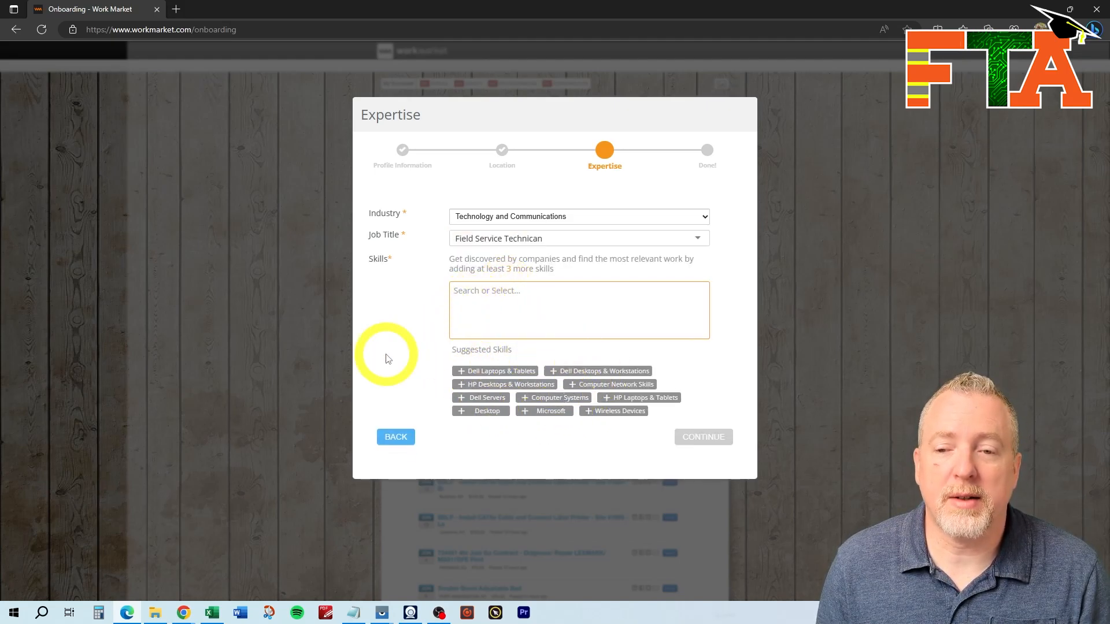
{"action": "type", "text": "structured Cable Computer Network Skills"}
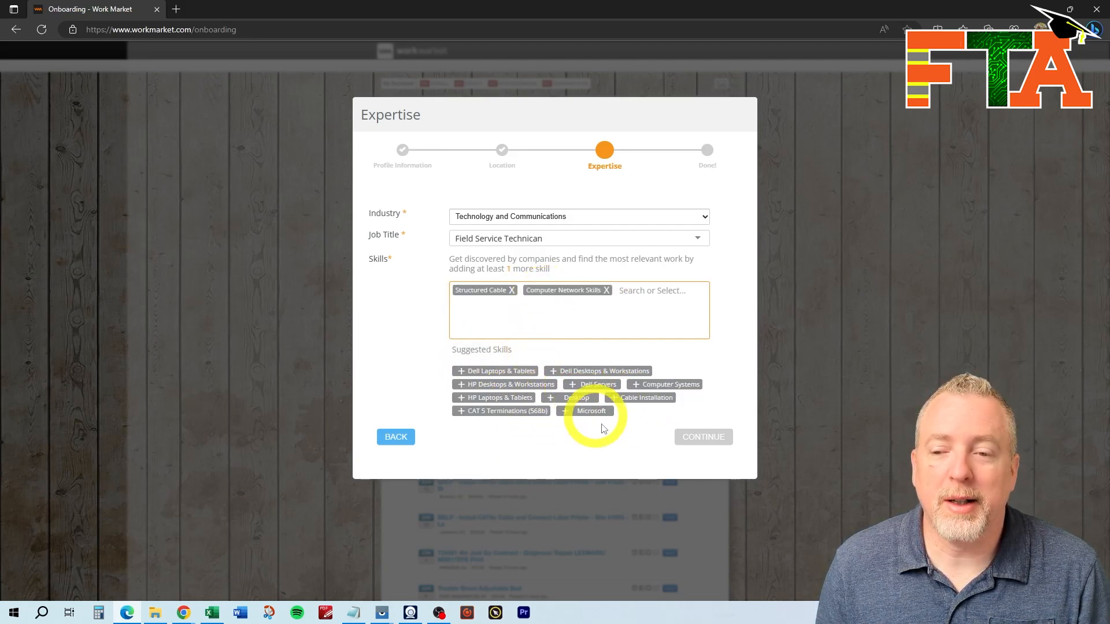
{"action": "left_click", "coordinate": [644, 397]}
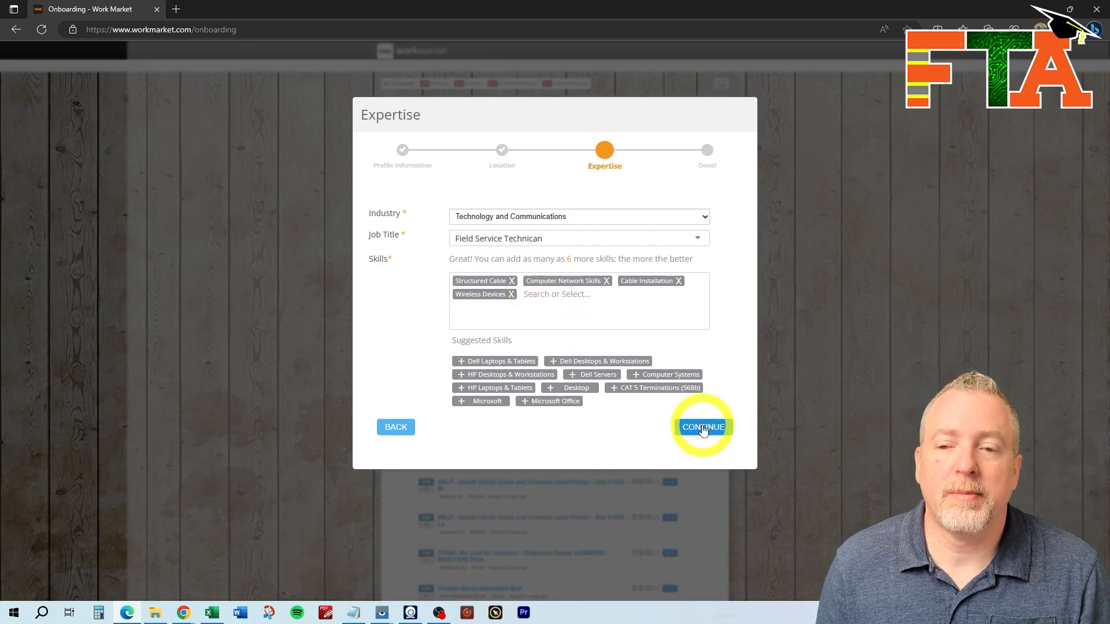
Finish onboarding and begin tax info as an individual with United States as tax country.
{"action": "left_click", "coordinate": [702, 427]}
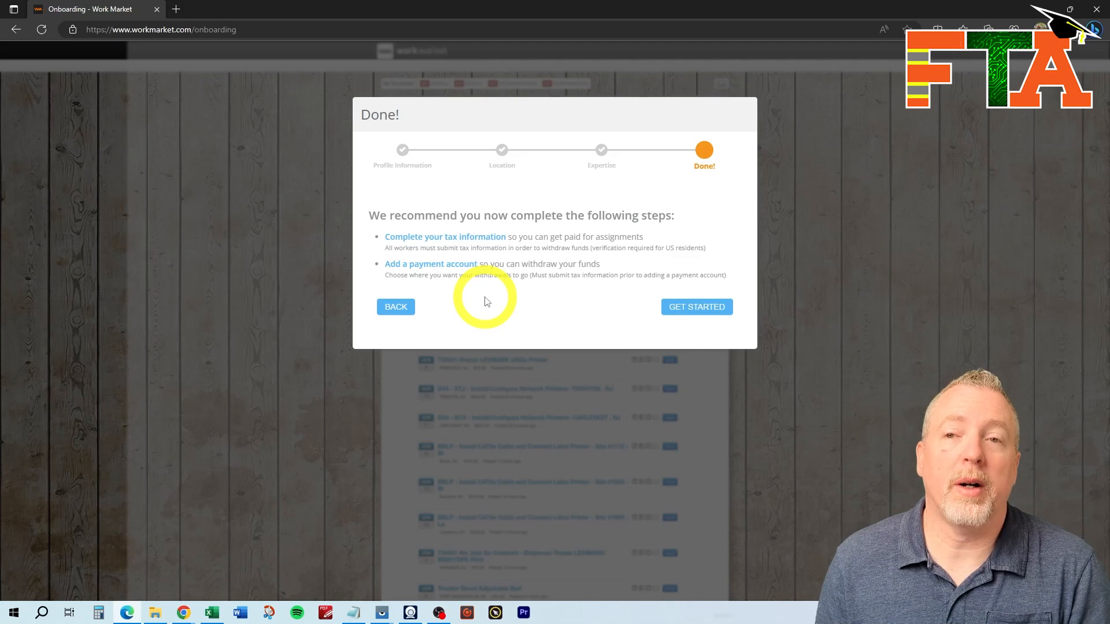
{"action": "left_click", "coordinate": [696, 306]}
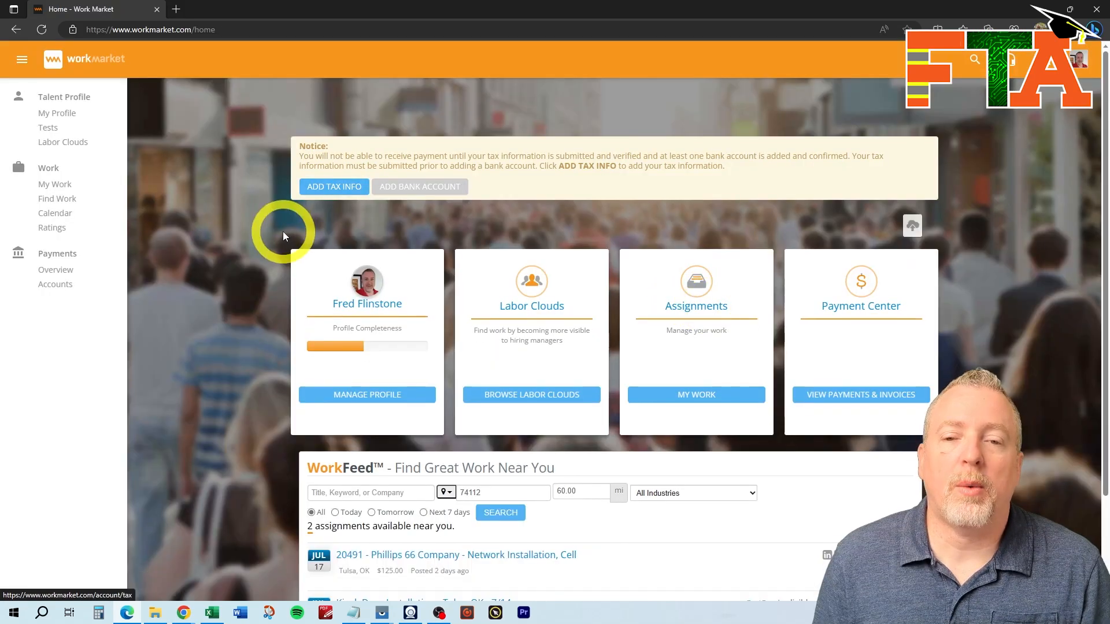
{"action": "left_click", "coordinate": [333, 186]}
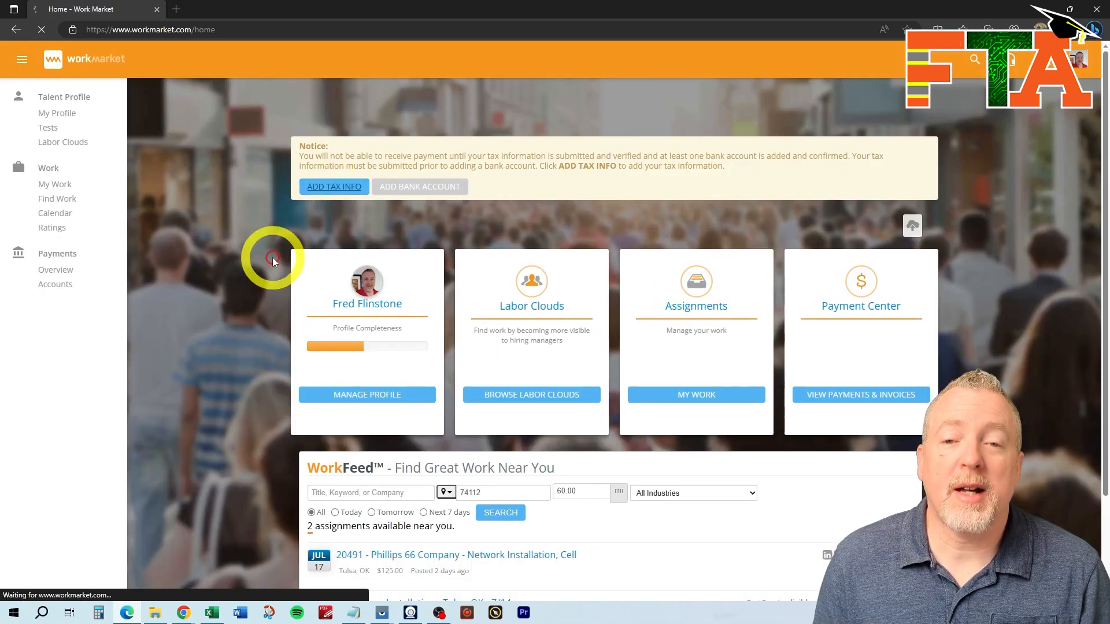
{"action": "left_click", "coordinate": [333, 186]}
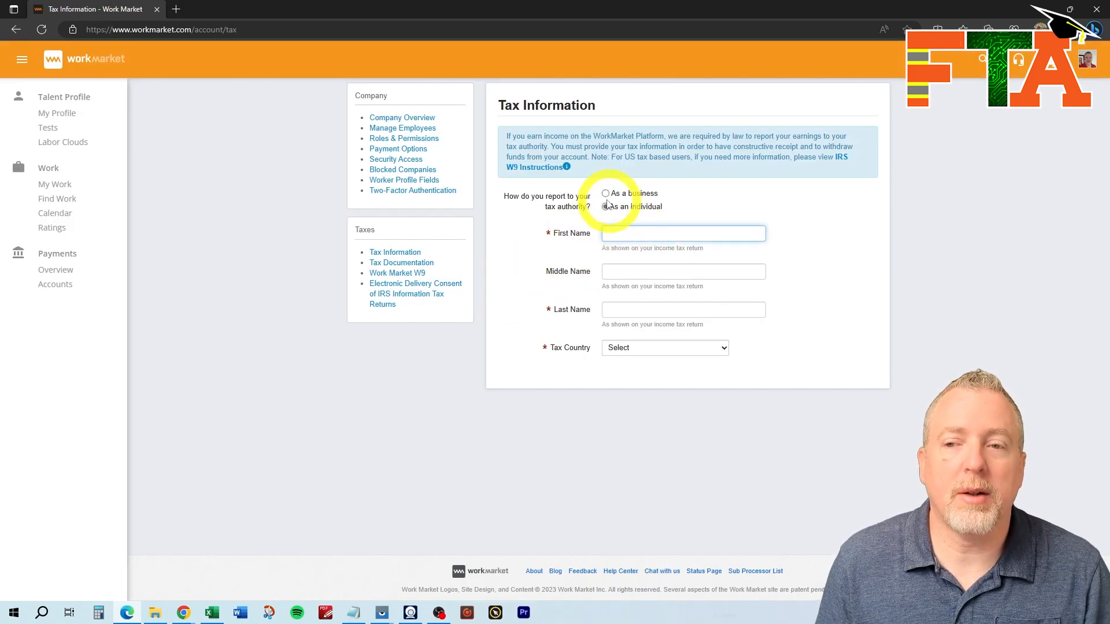
{"action": "left_click", "coordinate": [605, 193]}
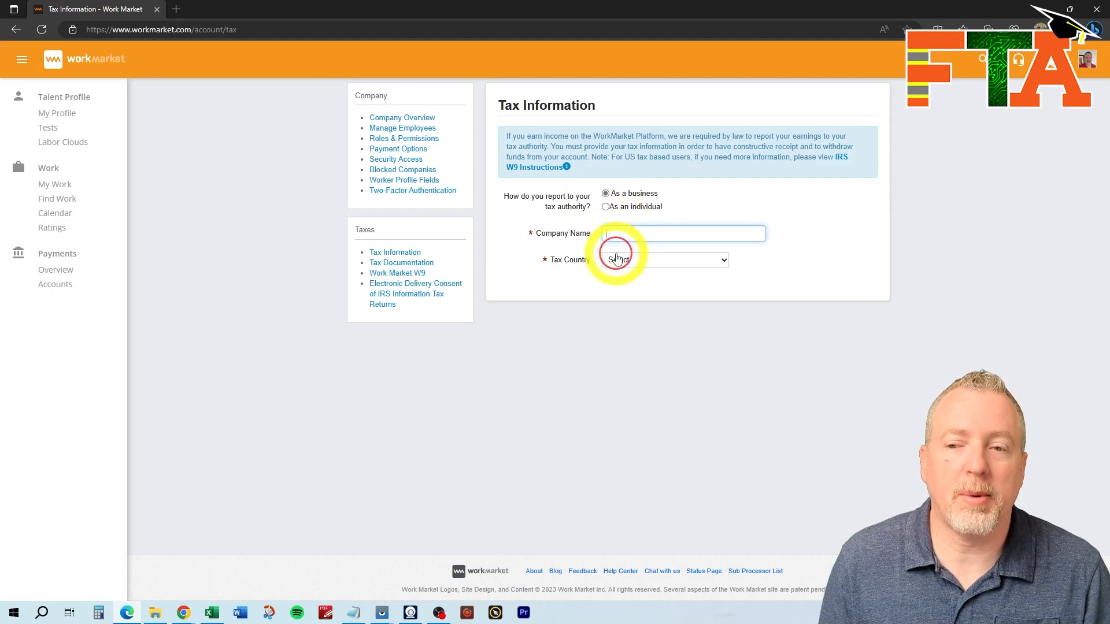
{"action": "left_click", "coordinate": [663, 259]}
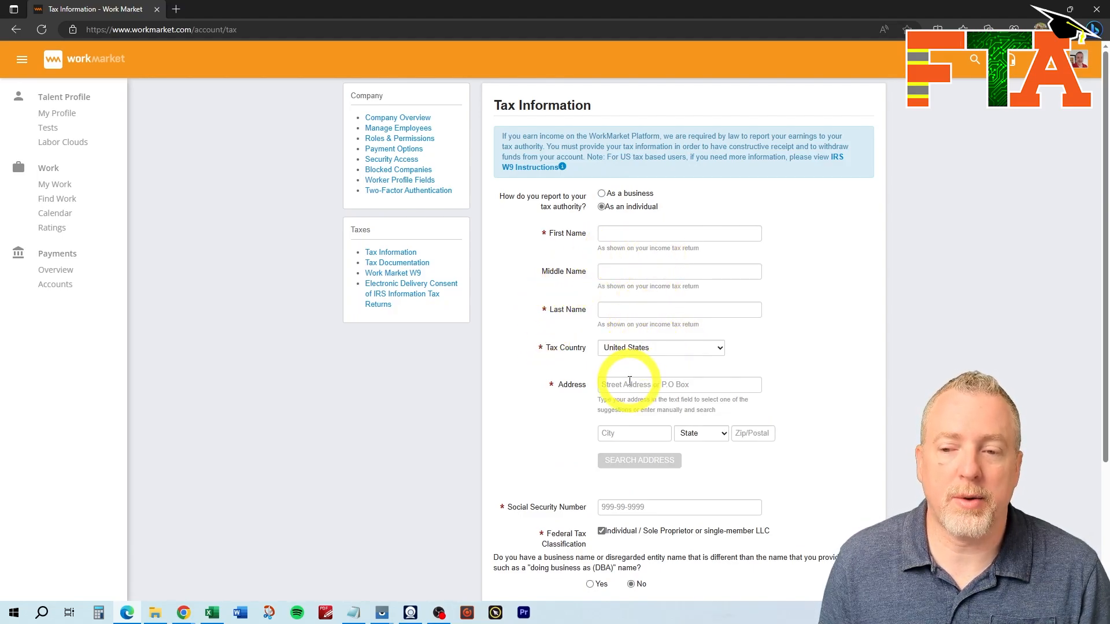
{"action": "scroll", "scroll_direction": "down", "scroll_amount": 3}
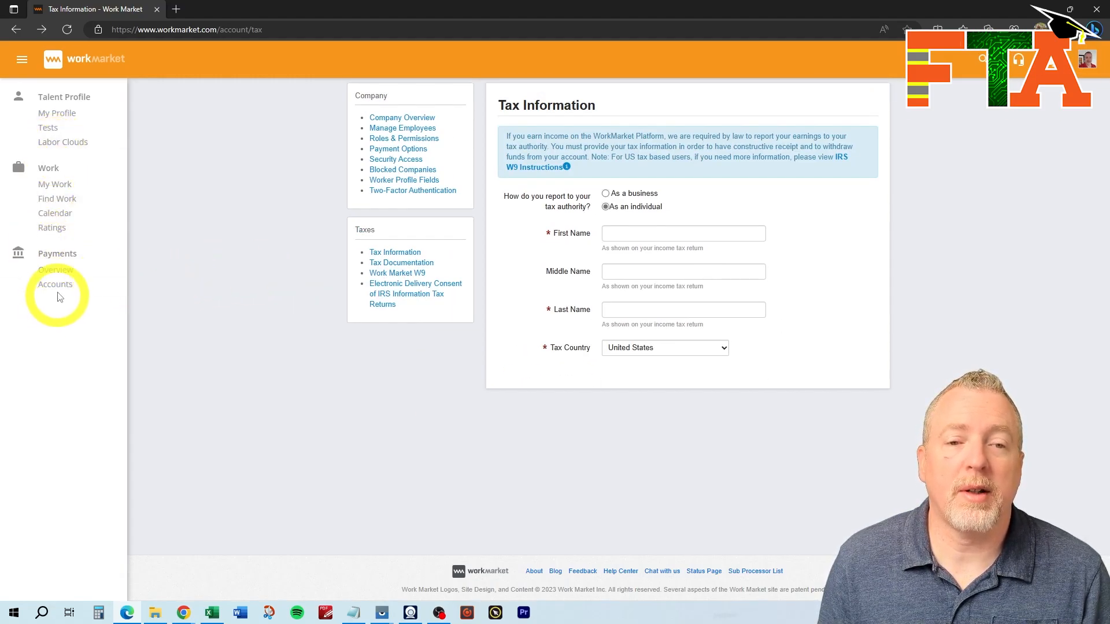
Go to Payments > Accounts in the left sidebar.
{"action": "left_click", "coordinate": [56, 284]}
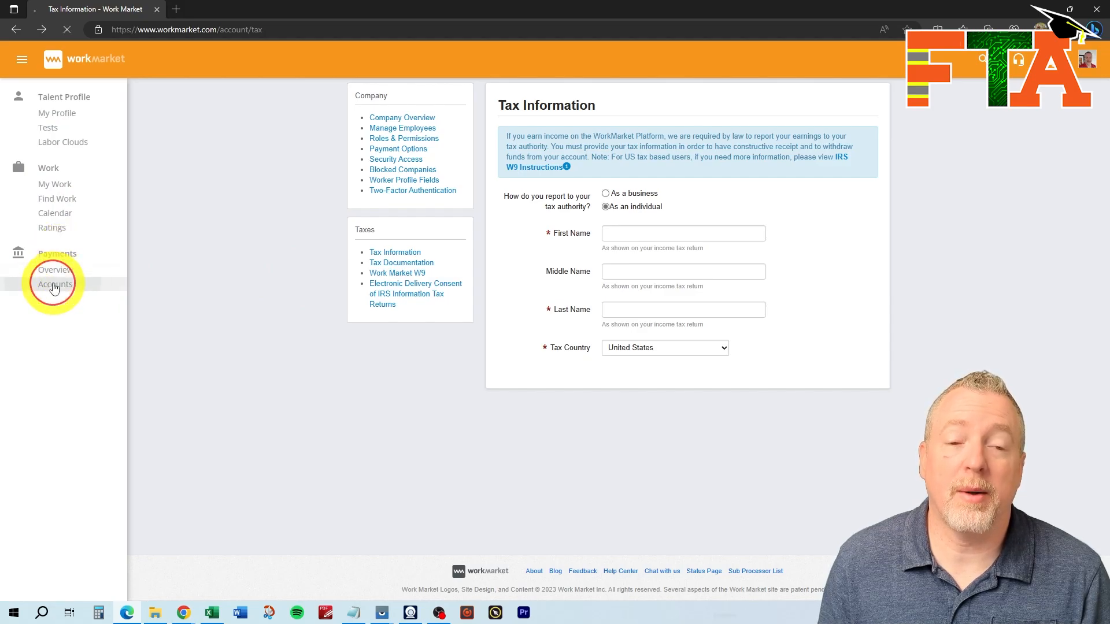
{"action": "left_click", "coordinate": [55, 284]}
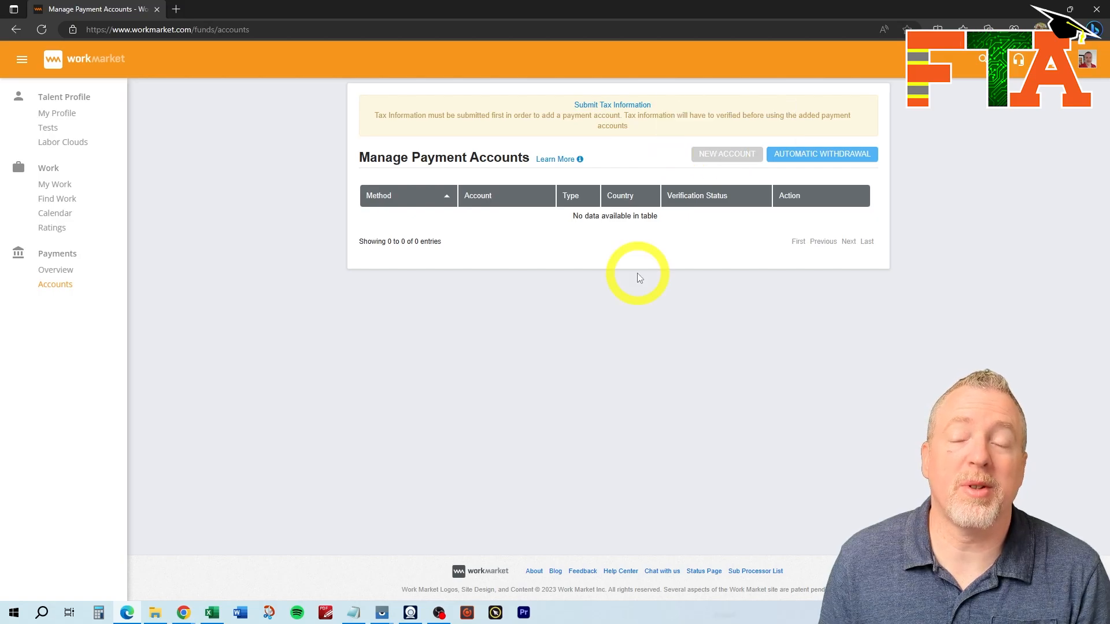
{"action": "mouse_move", "coordinate": [725, 154]}
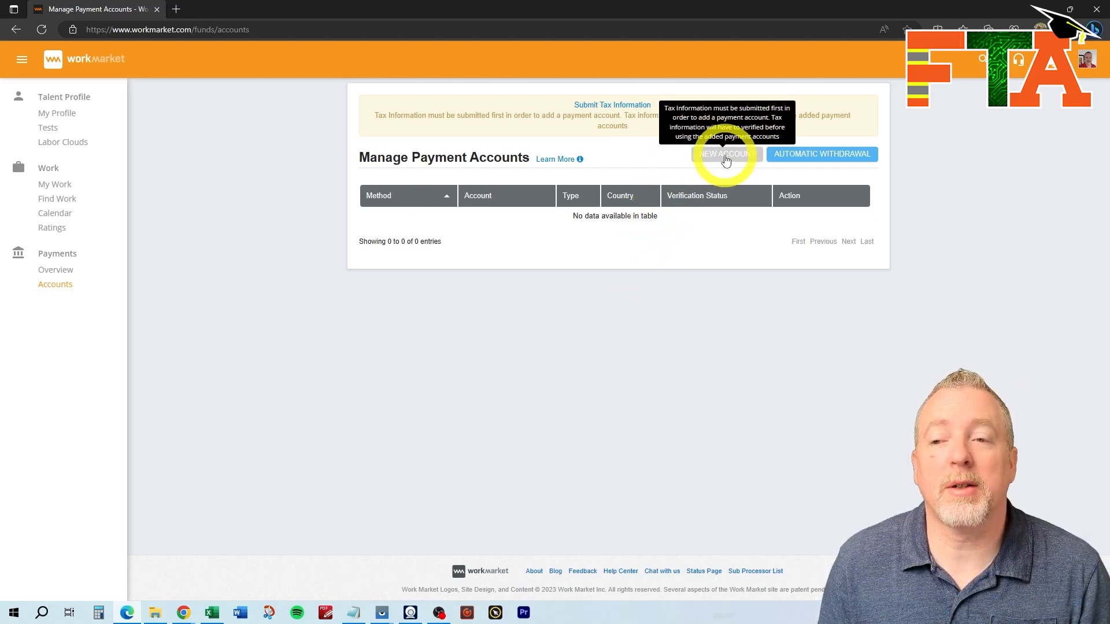
{"action": "mouse_move", "coordinate": [559, 293]}
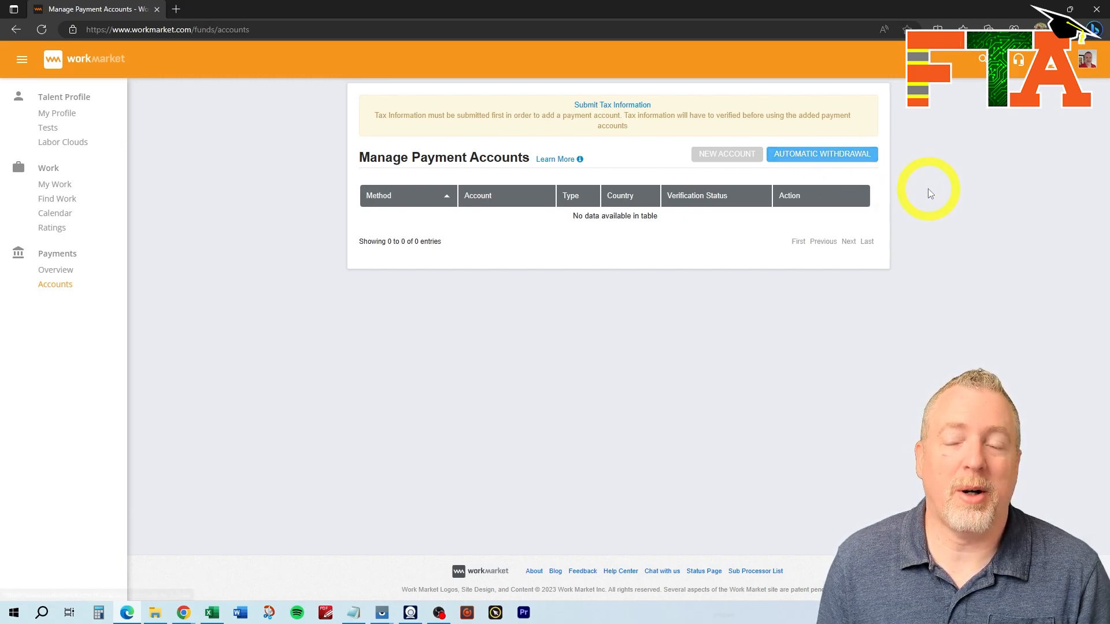
{"action": "mouse_move", "coordinate": [921, 213]}
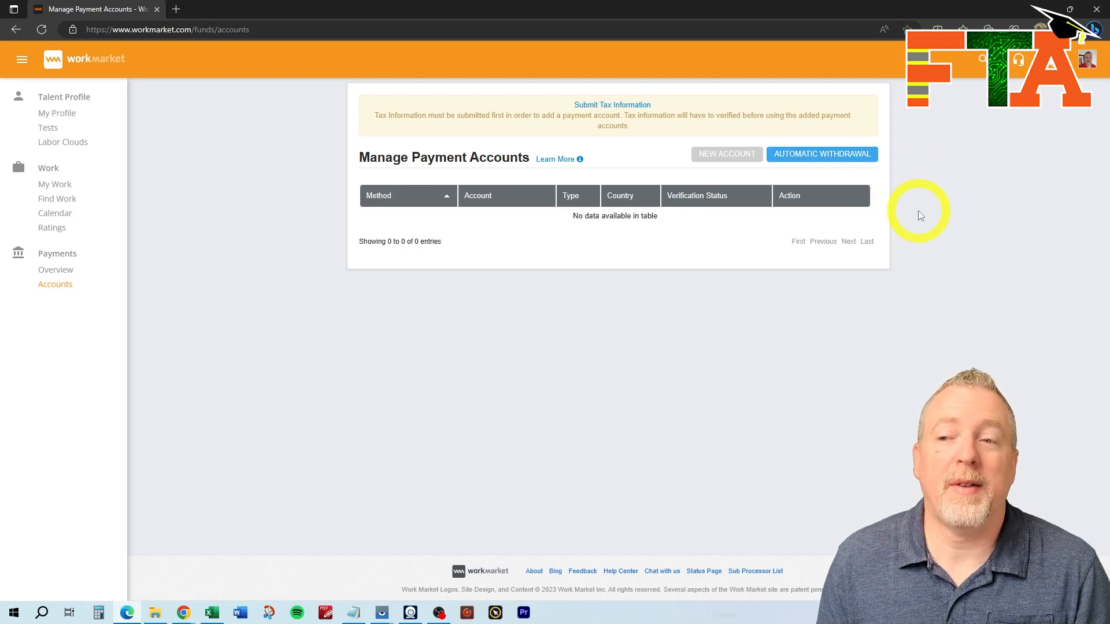
{"action": "mouse_move", "coordinate": [918, 215]}
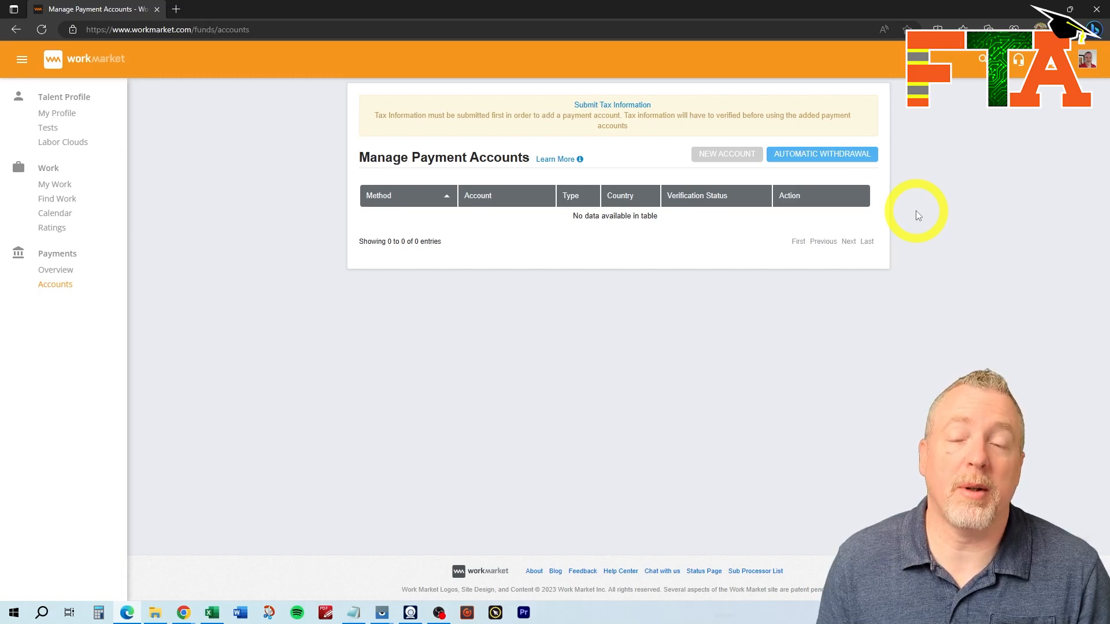
{"action": "mouse_move", "coordinate": [240, 218]}
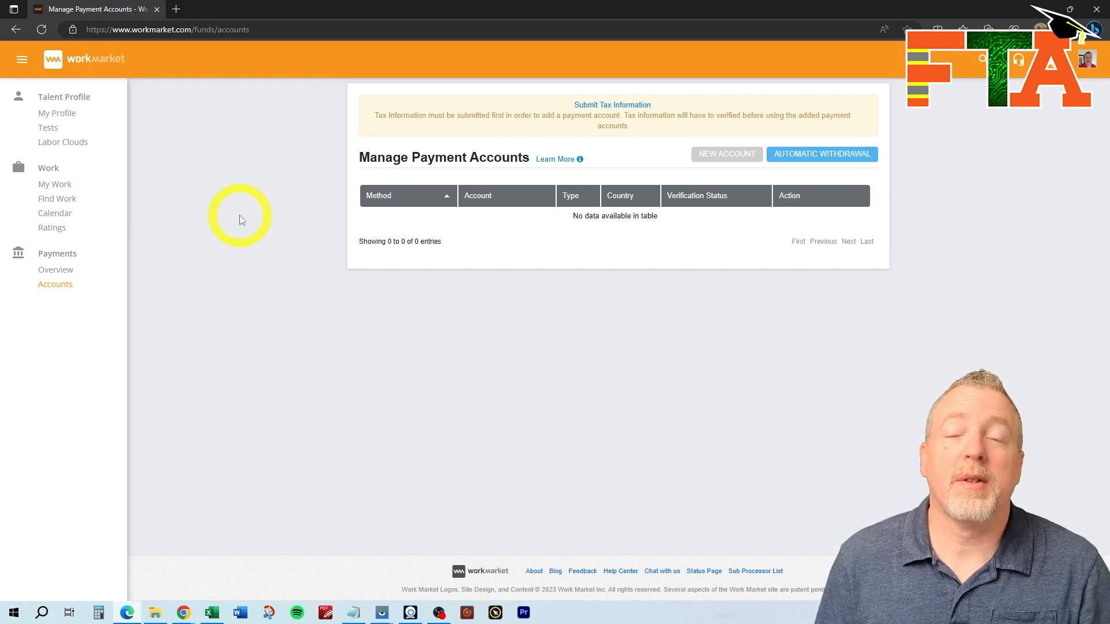